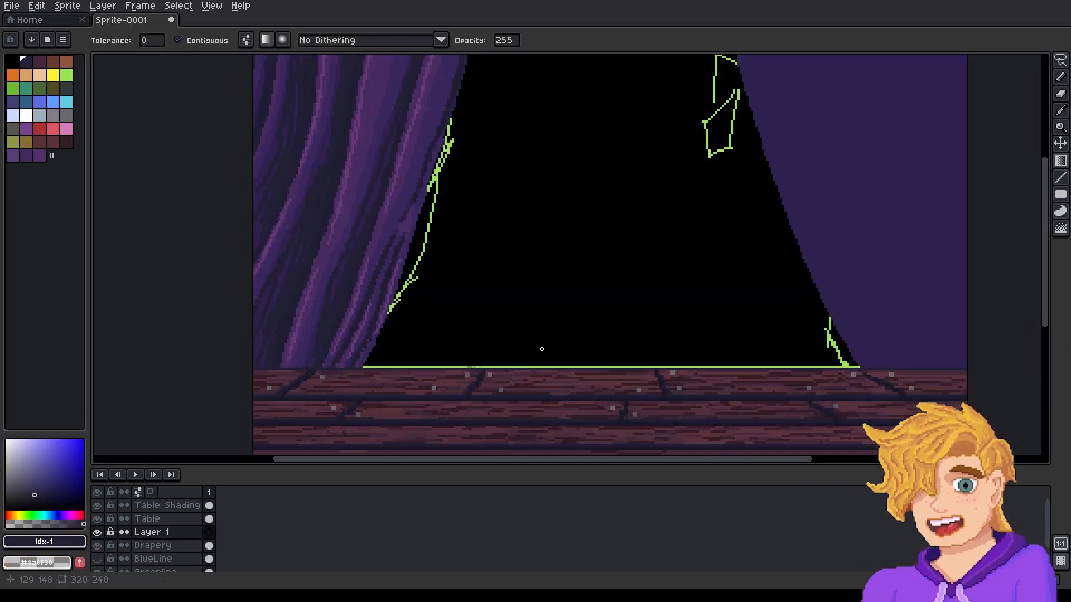
Fill the stage area between the curtains on Layer 1 using Paint Bucket (Contiguous, Tolerance 0).
{"action": "left_click", "coordinate": [98, 559]}
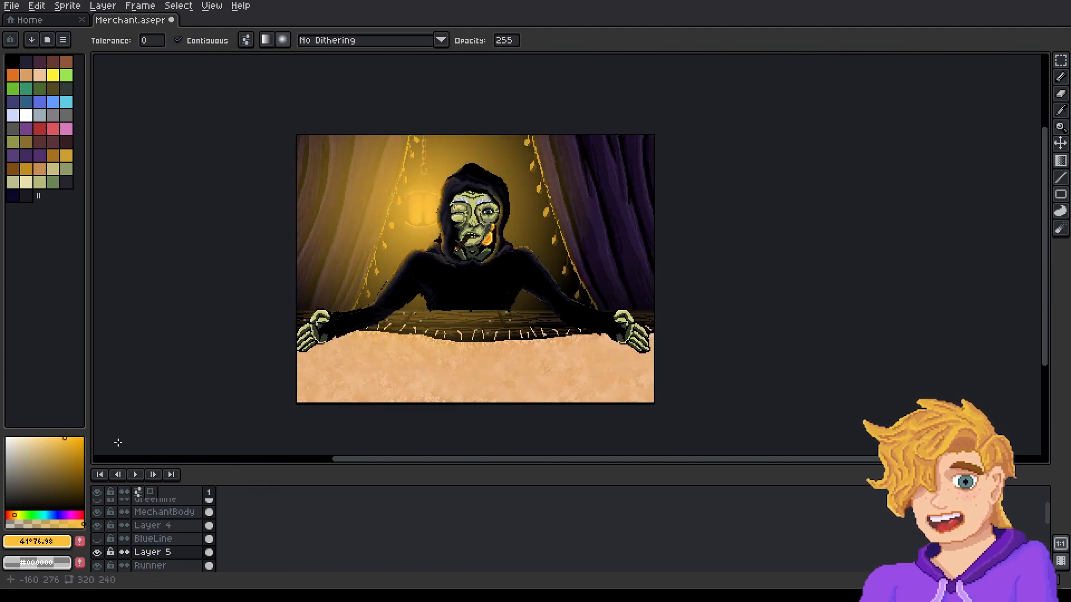
Paint the merchant, lantern glow and table runner on their layers.
{"action": "left_click", "coordinate": [99, 566]}
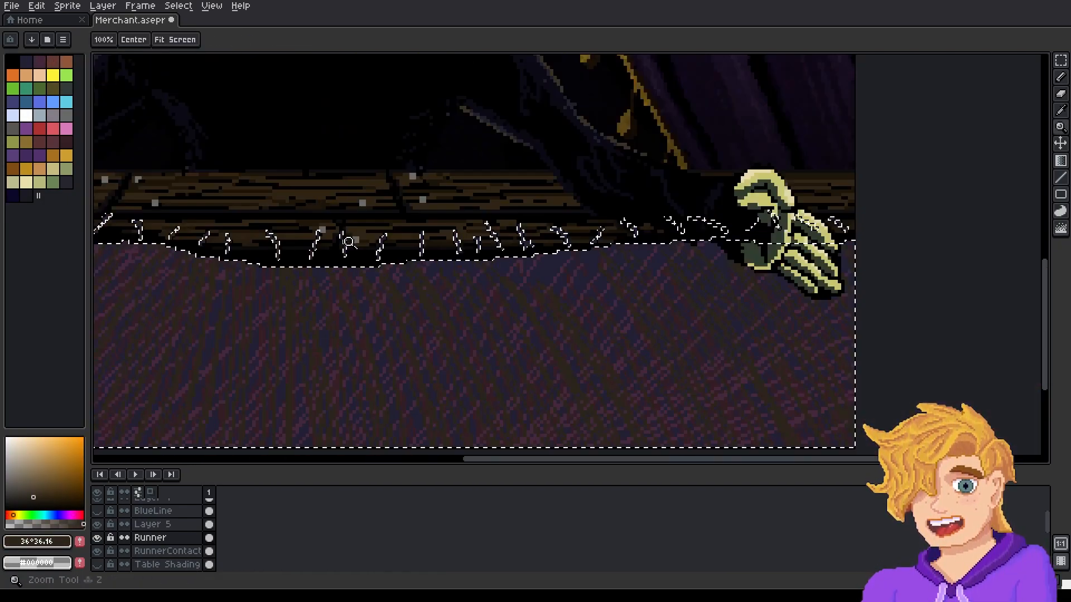
Select the Runner layer area with Magic Wand and recolour the cloth dark purple.
{"action": "left_click", "coordinate": [175, 40]}
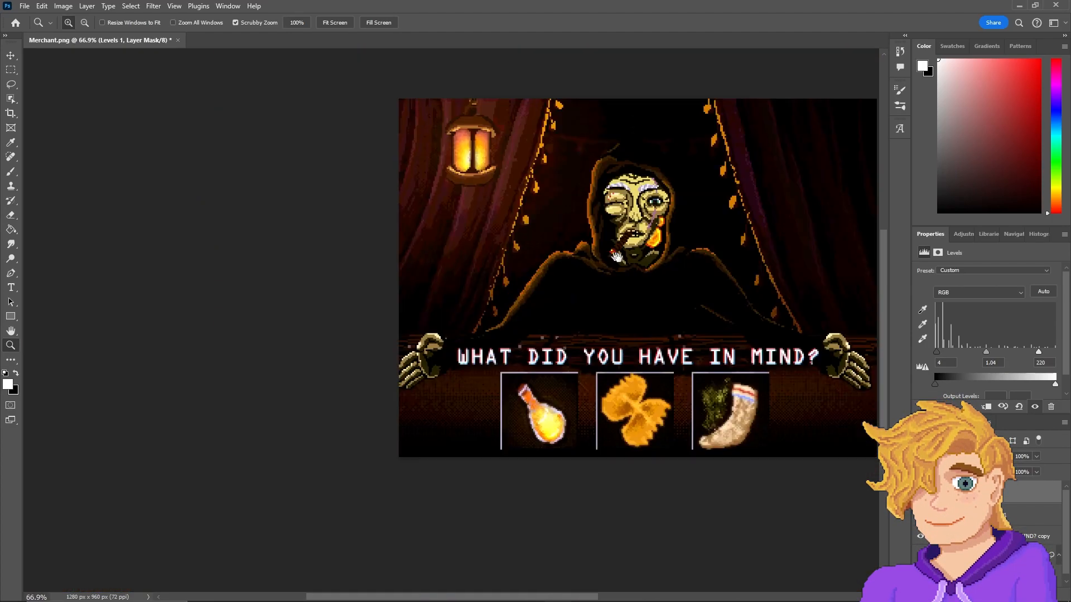
Shift the Levels Red channel toward purple and save as Merchant_PostProd.psd.
{"action": "left_click", "coordinate": [978, 293]}
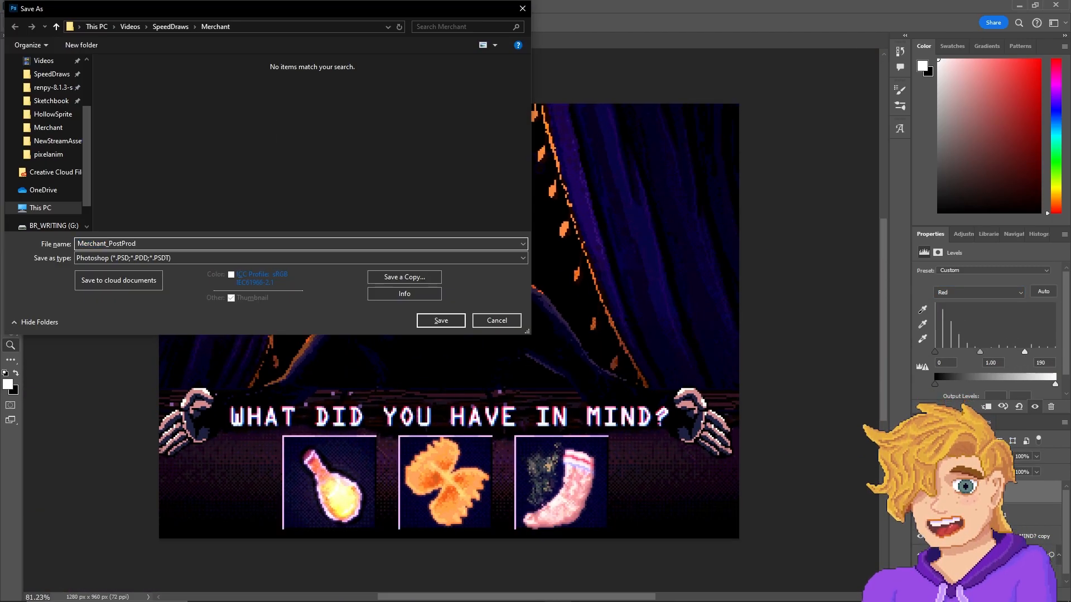
{"action": "left_click", "coordinate": [440, 321]}
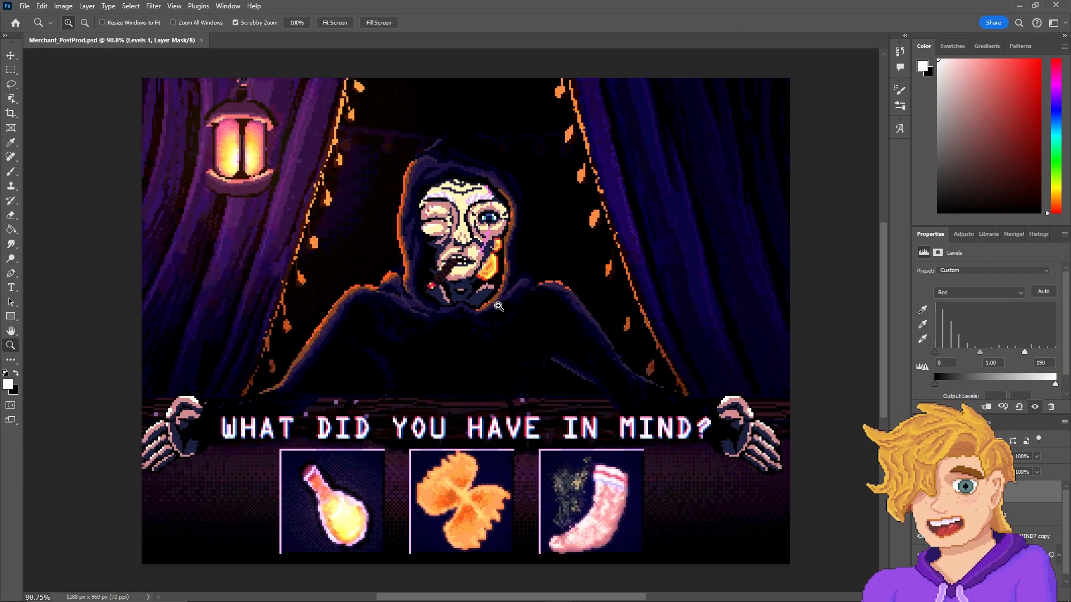